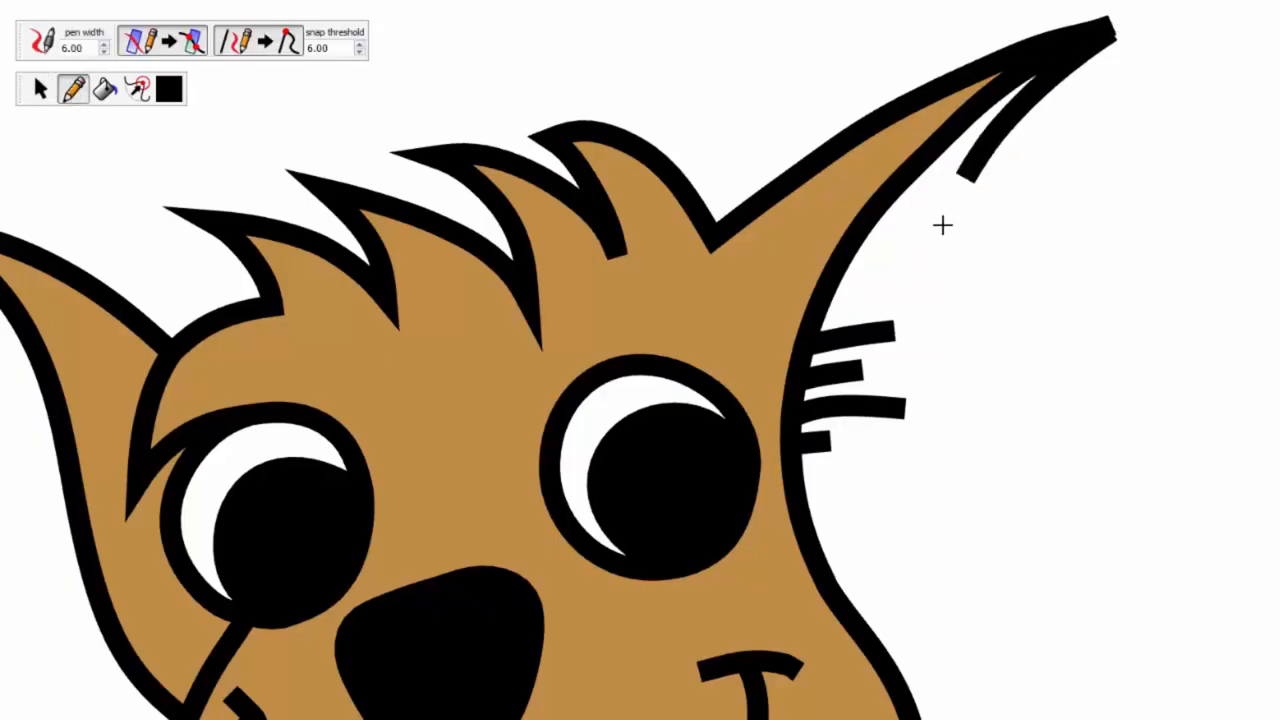
Choose light pink #ffd2ff as the paint colour and reshape the ear tip
click(168, 88)
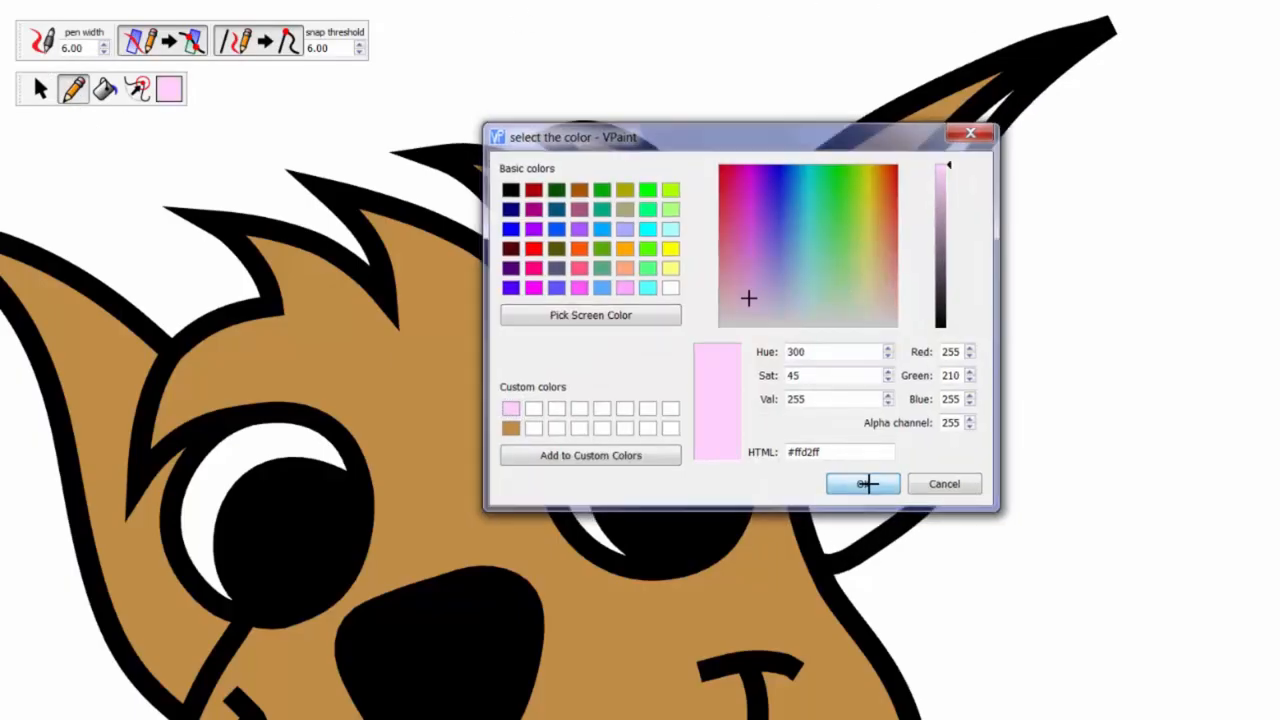
click(856, 484)
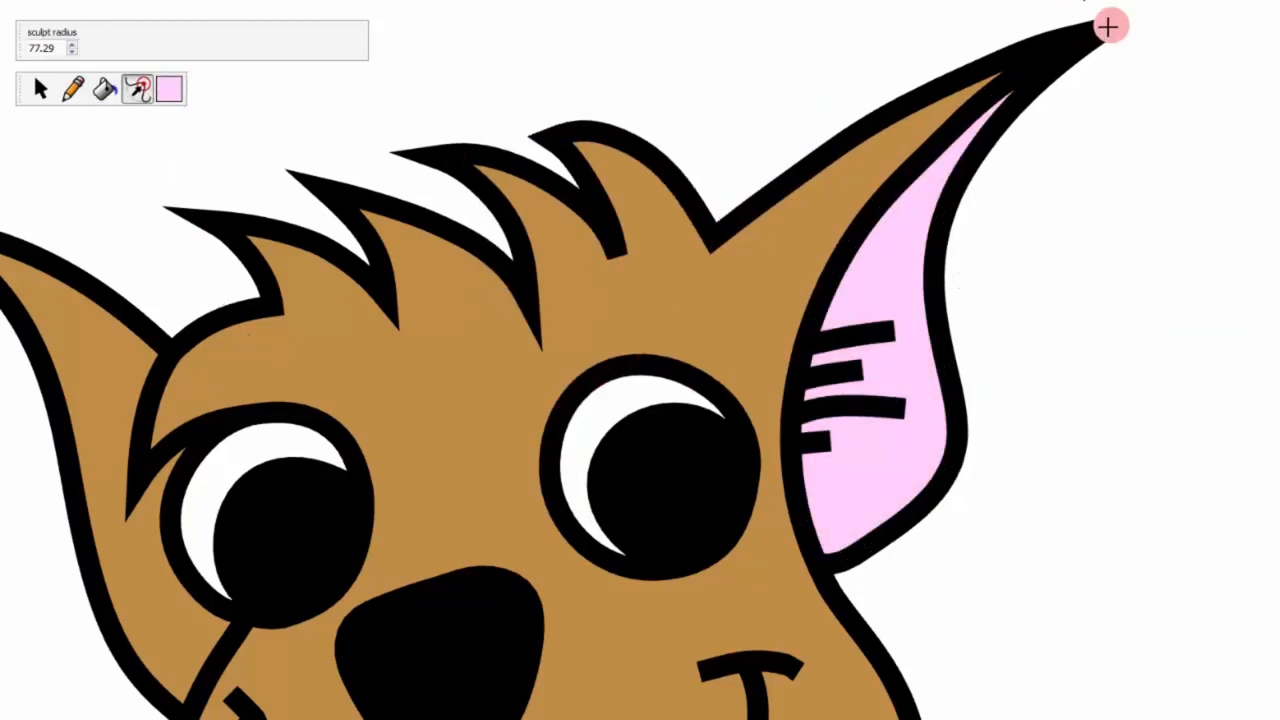
drag(1110, 28, 932, 360)
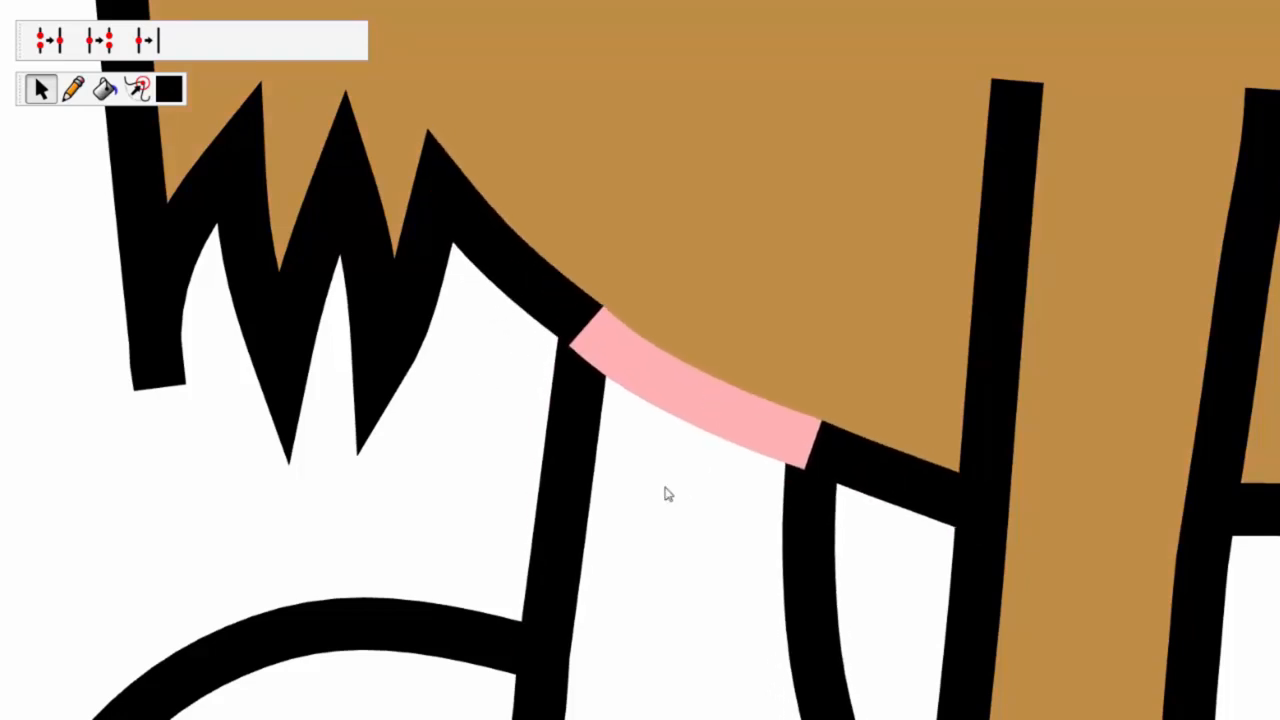
Pick the saved brown custom colour from the colour chooser
click(168, 88)
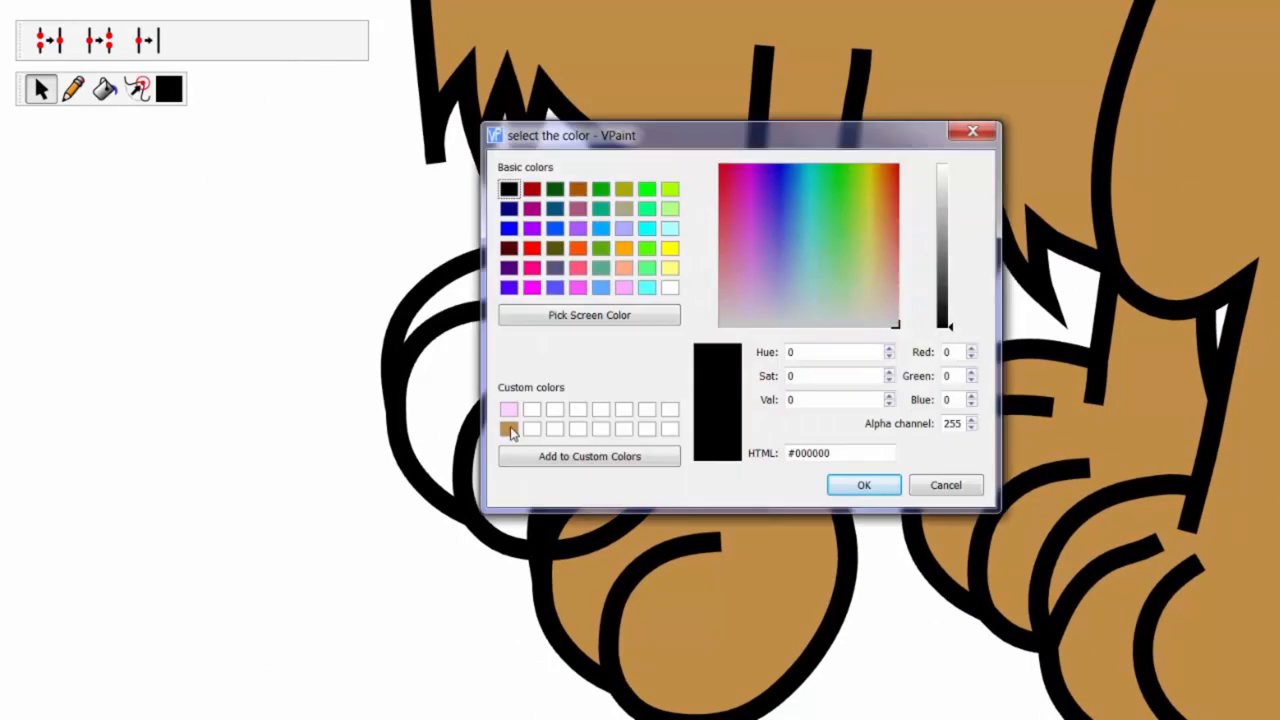
click(862, 486)
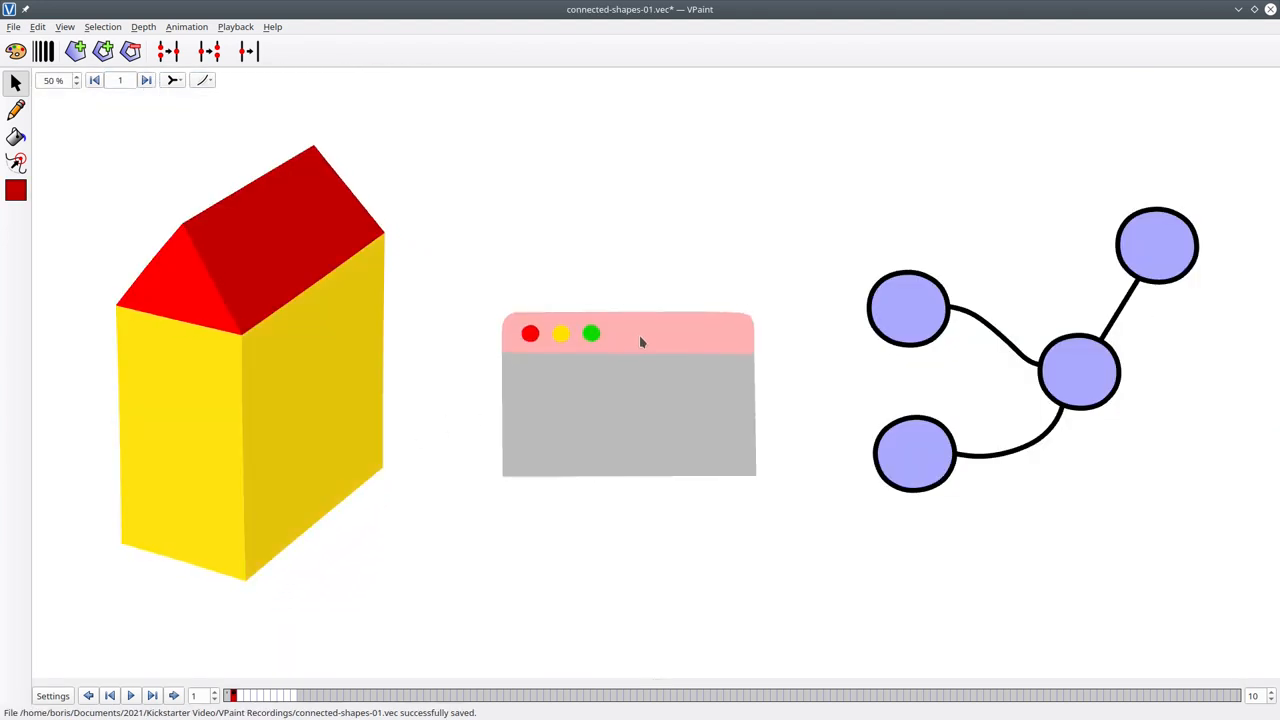
Start the dark brown beak outline by selecting a curve in the stroke star
click(906, 306)
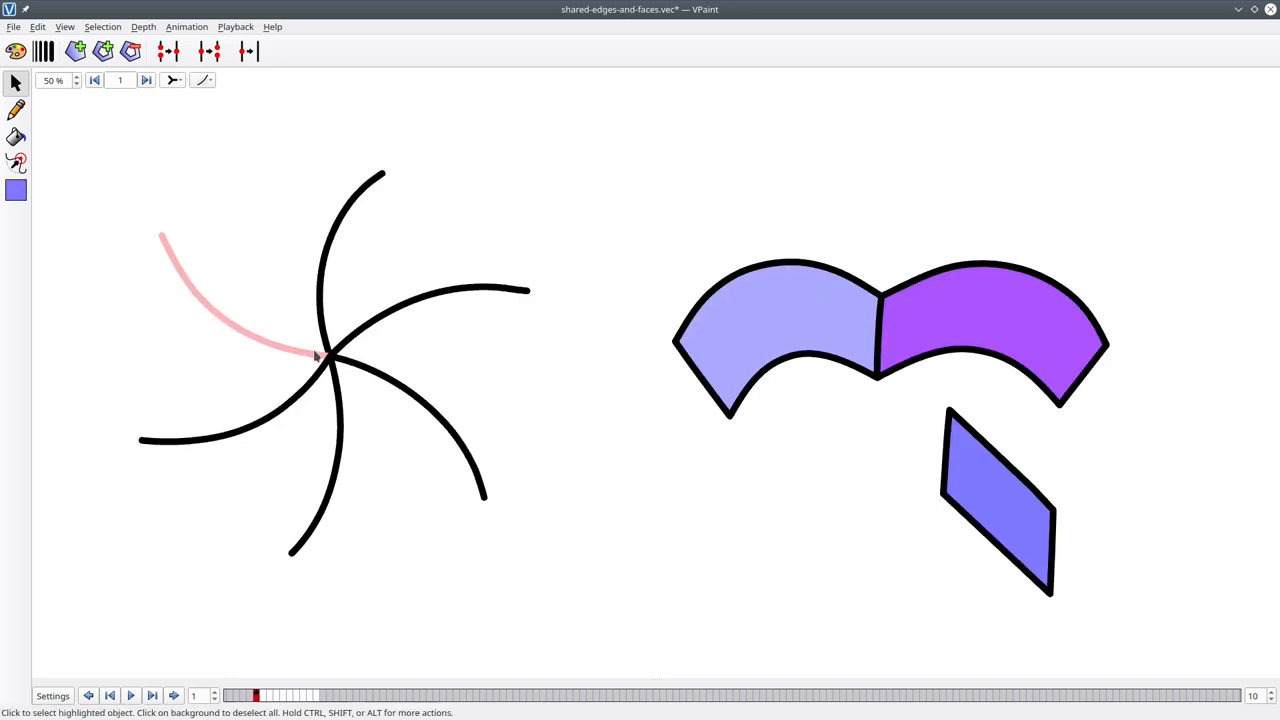
click(780, 320)
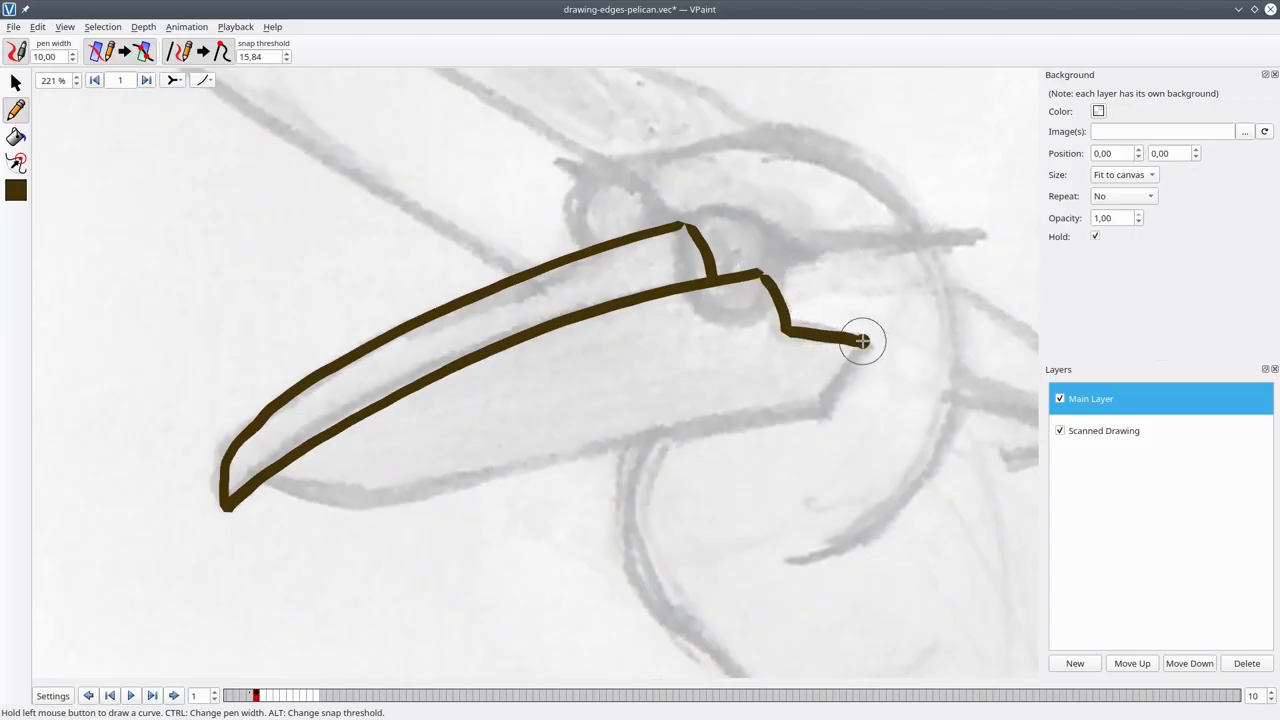
Draw the lower beak edge, sculpt it smooth near the tip, and fill the beak orange
drag(862, 340, 362, 504)
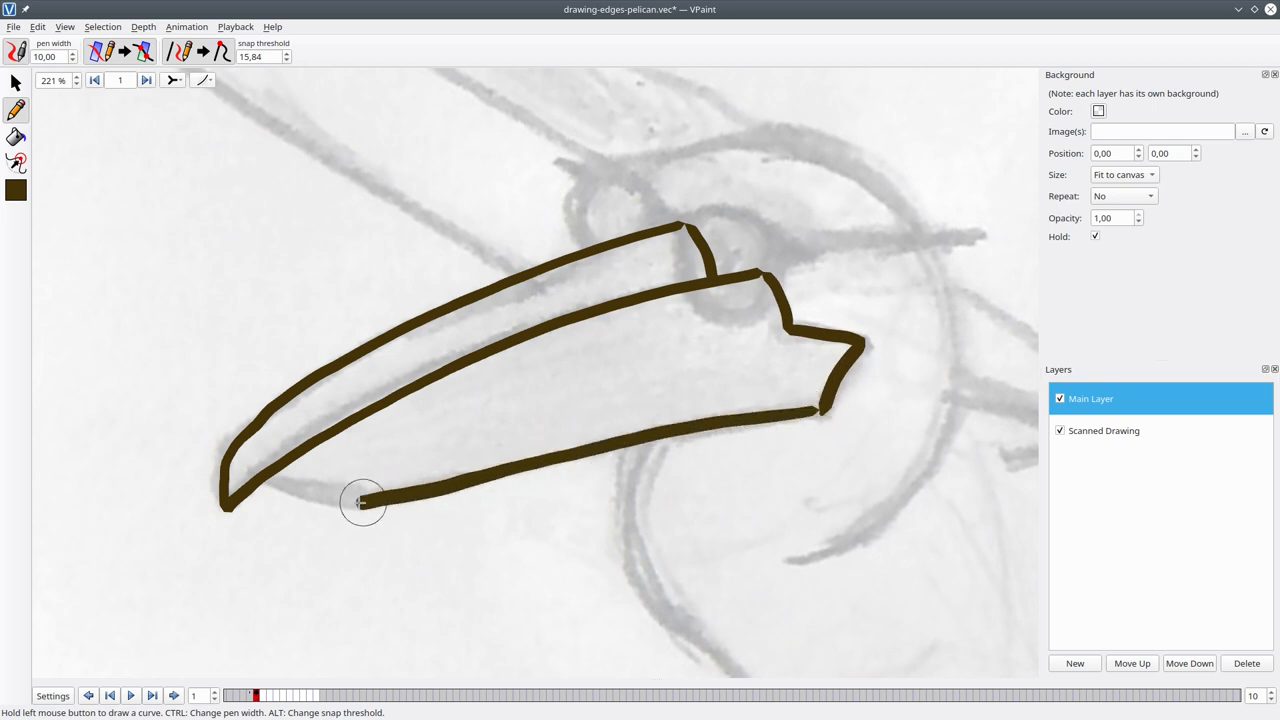
click(16, 162)
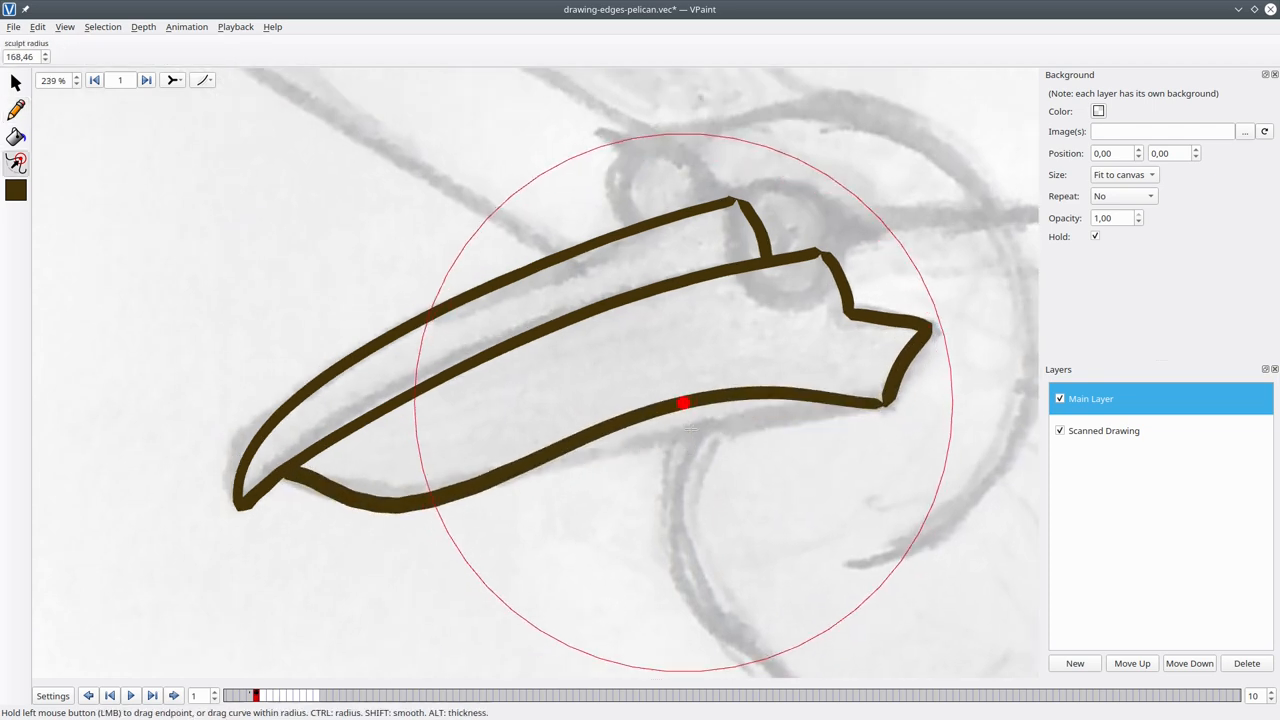
drag(684, 404, 424, 496)
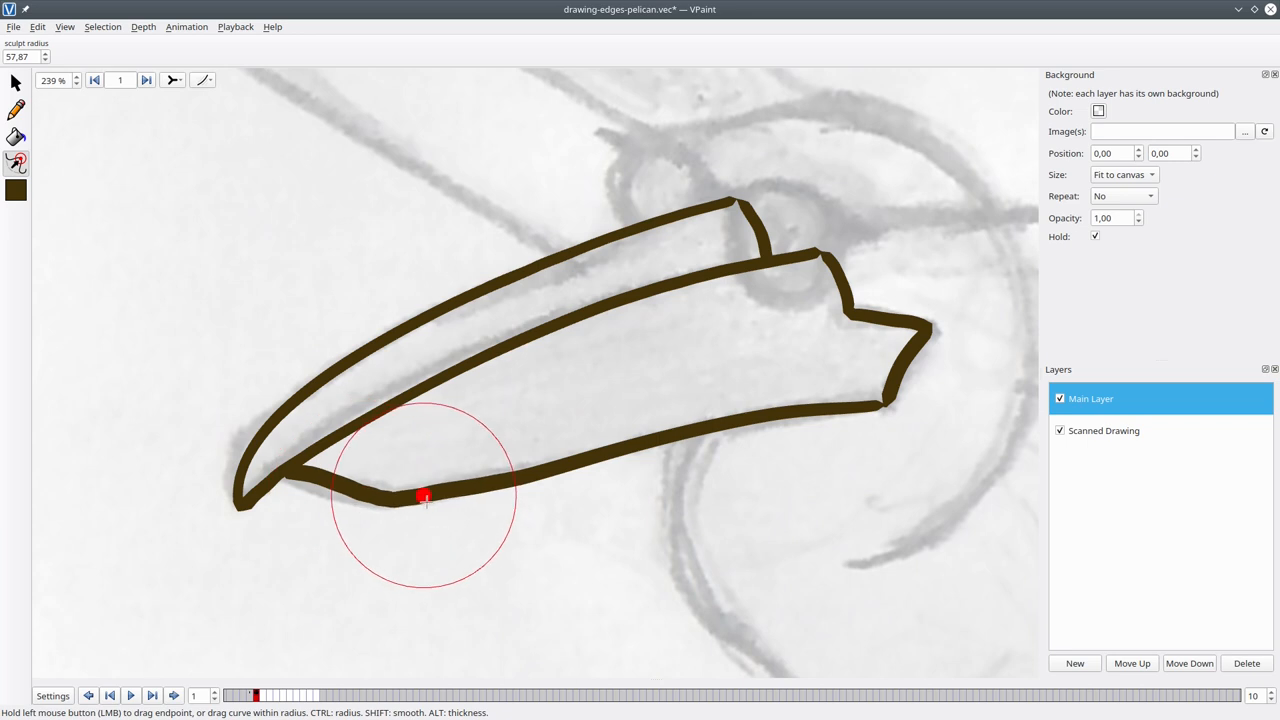
drag(424, 498, 476, 482)
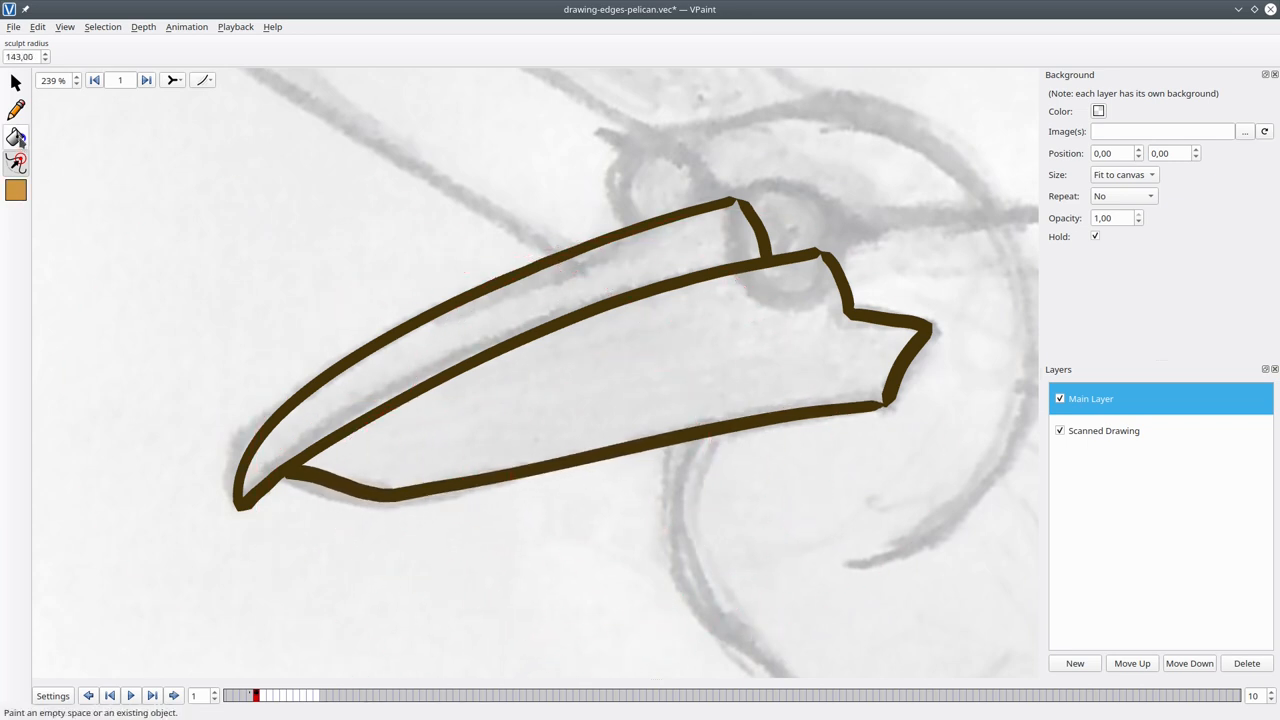
click(604, 388)
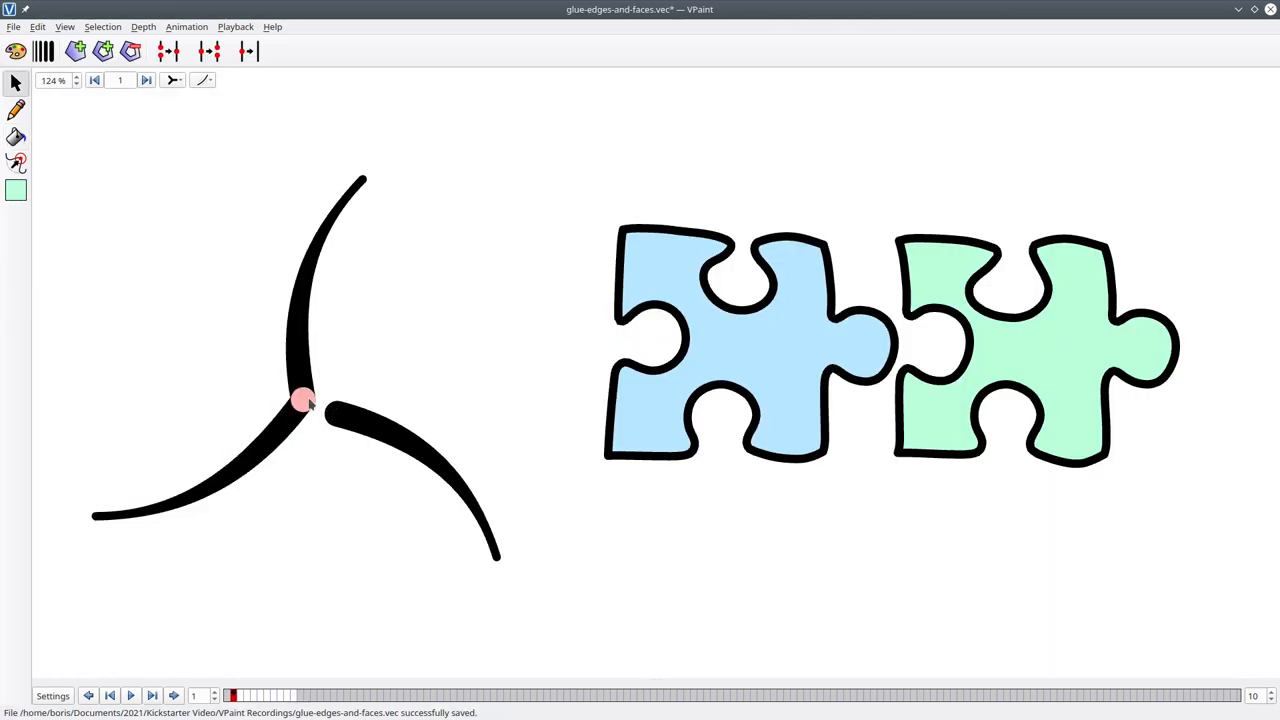
Draw a vertical cut line through the blue puzzle piece and select the left half
drag(304, 400, 324, 396)
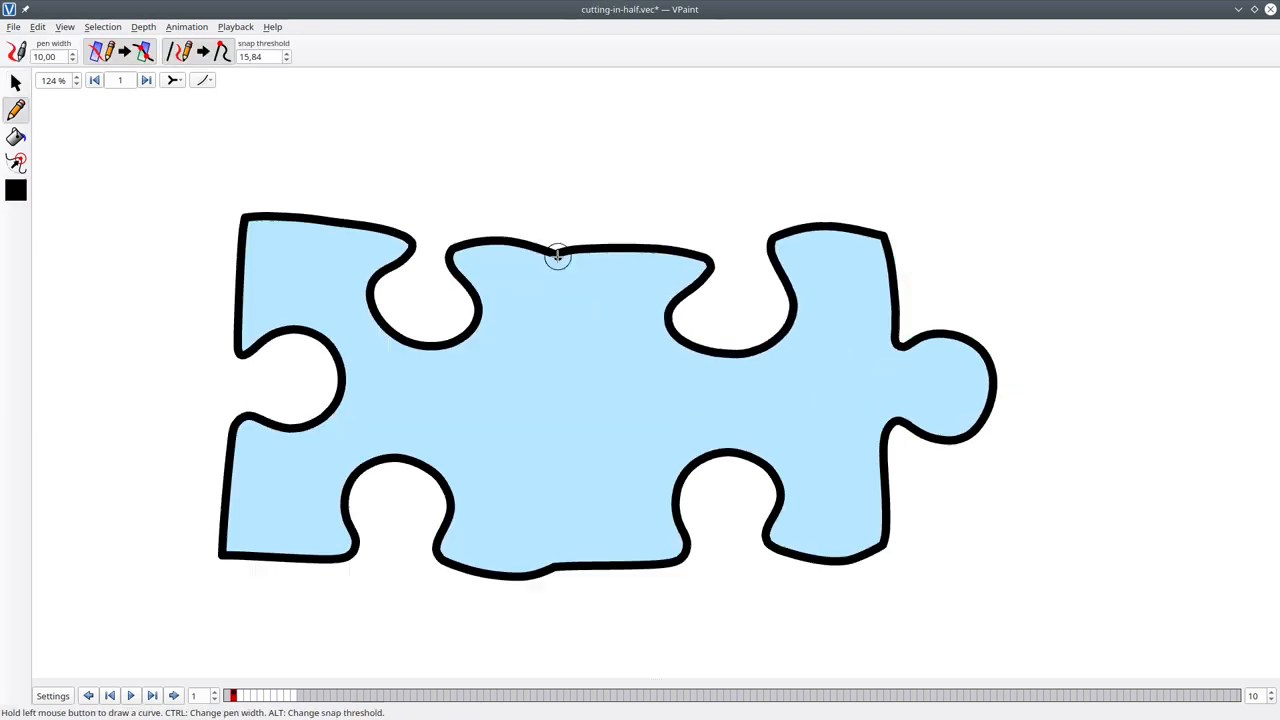
drag(558, 256, 558, 576)
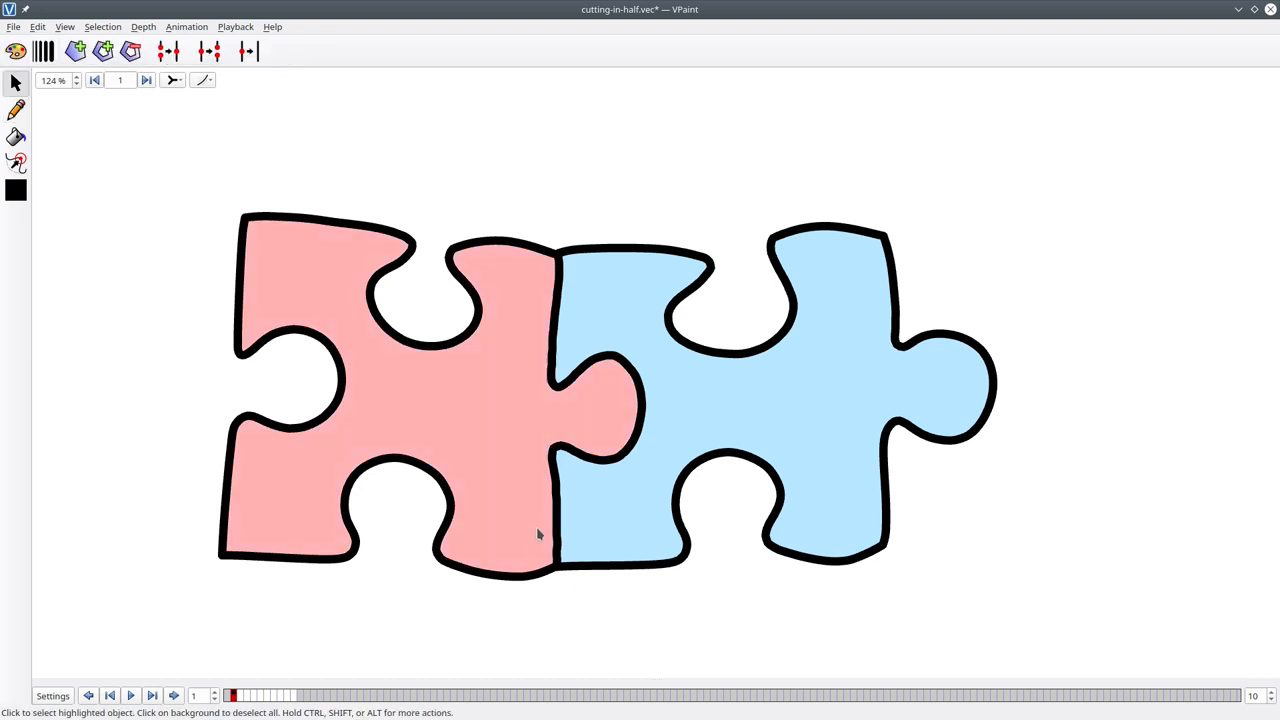
click(16, 110)
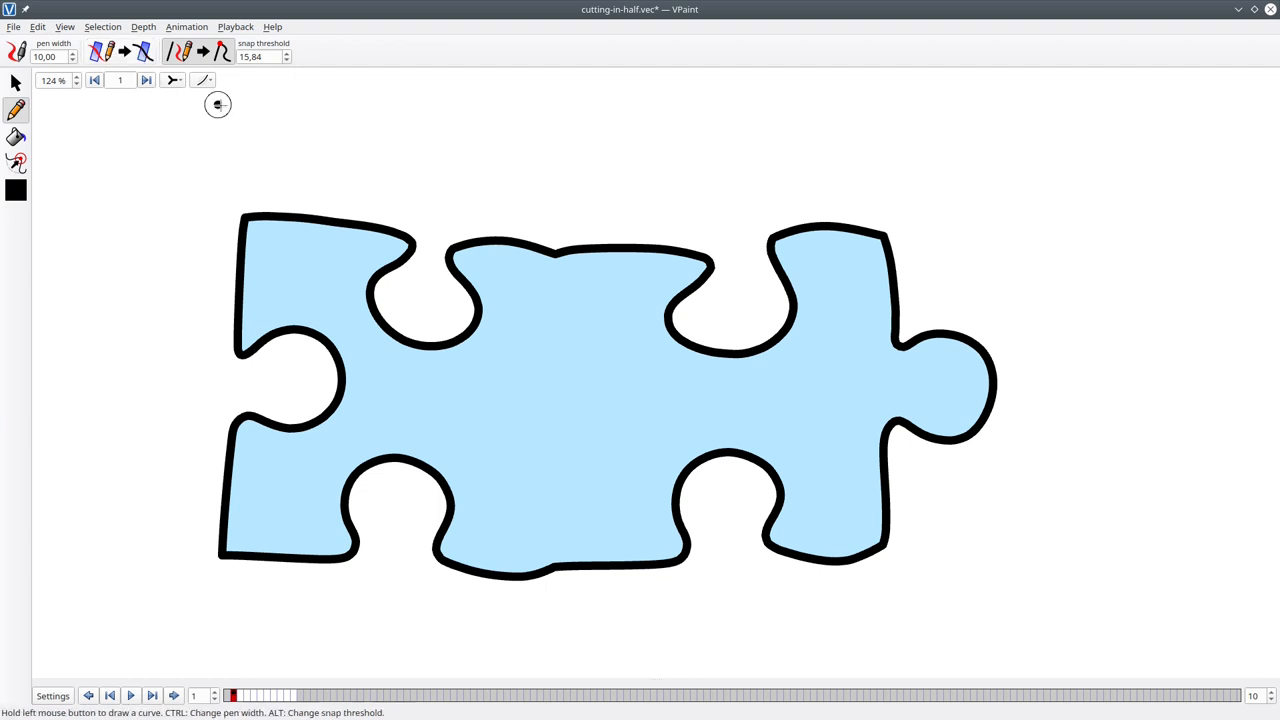
drag(556, 244, 564, 374)
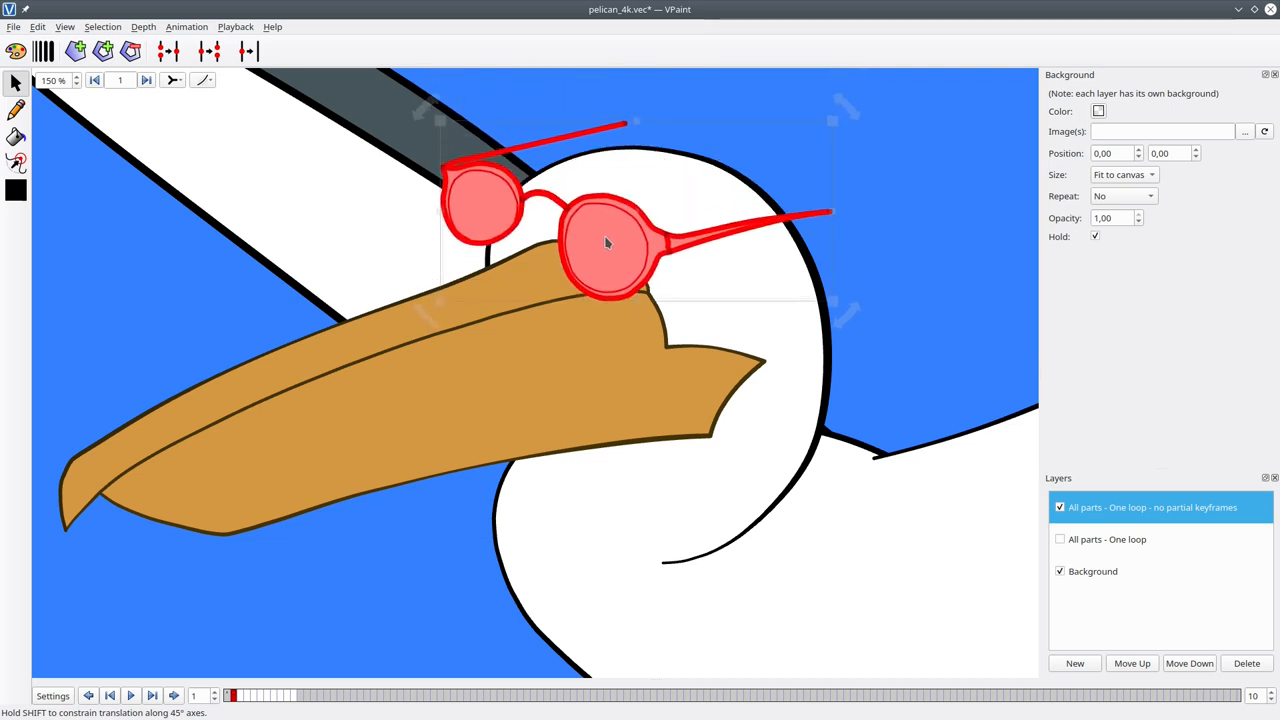
Drag the red sunglasses onto the pelican's eyes
drag(604, 244, 588, 298)
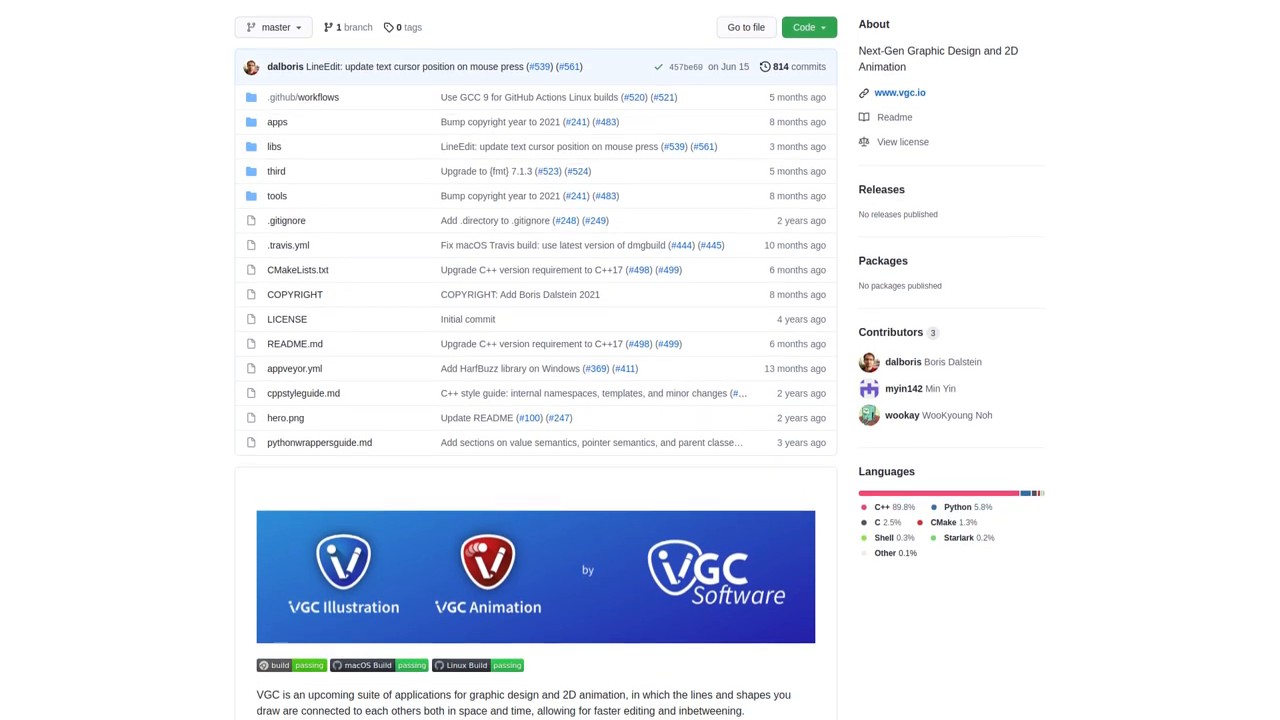
Scroll down the VGC repository README to the licence and pre-alpha disclaimer
scroll(down, 3)
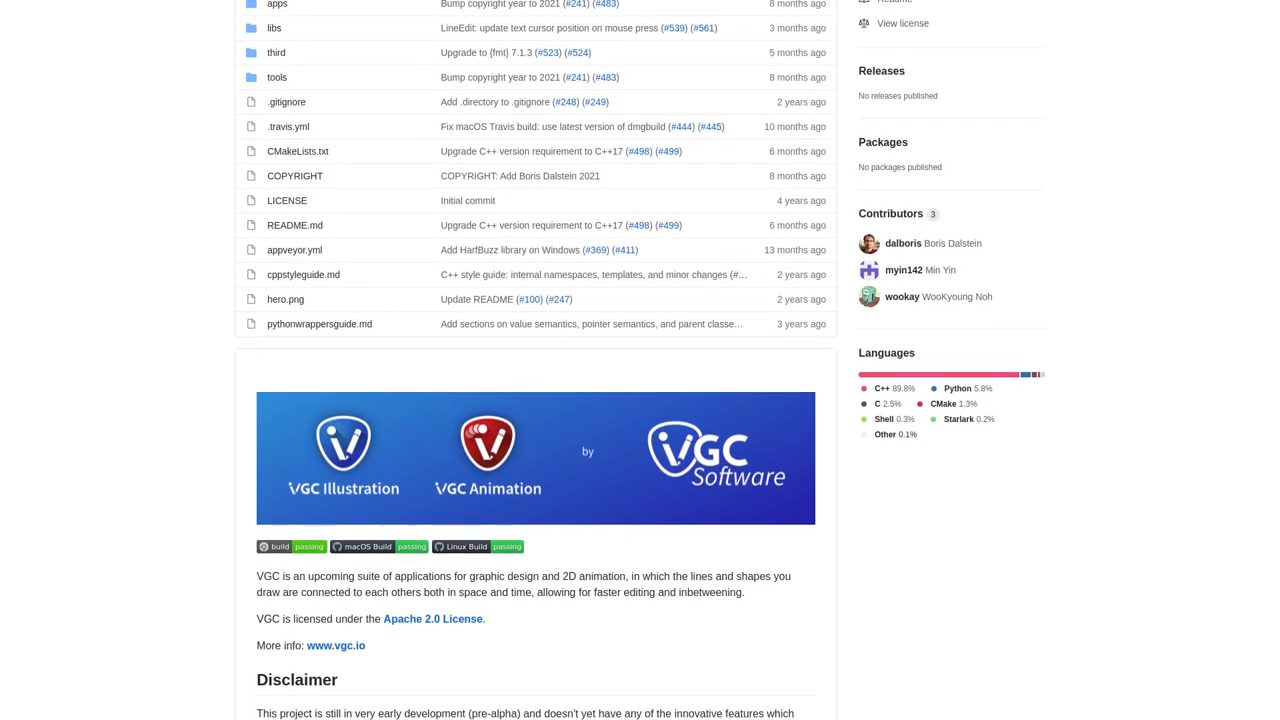